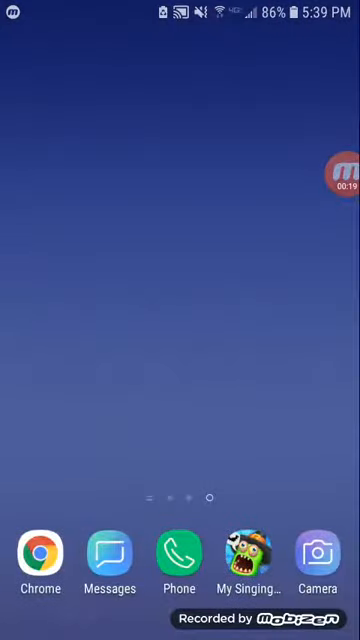
Search Google in Chrome for 'background'
click(40, 553)
text(back)
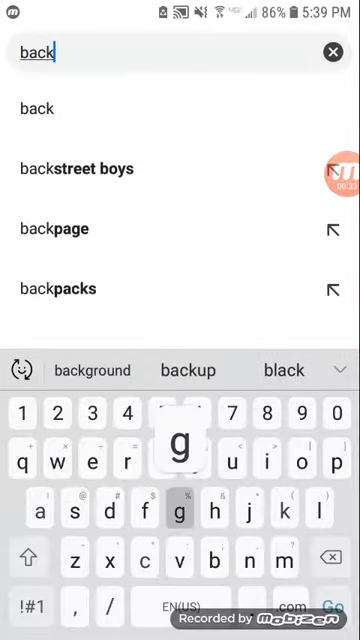
click(90, 370)
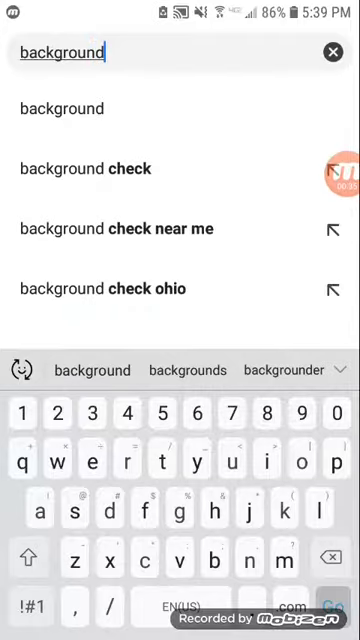
click(337, 605)
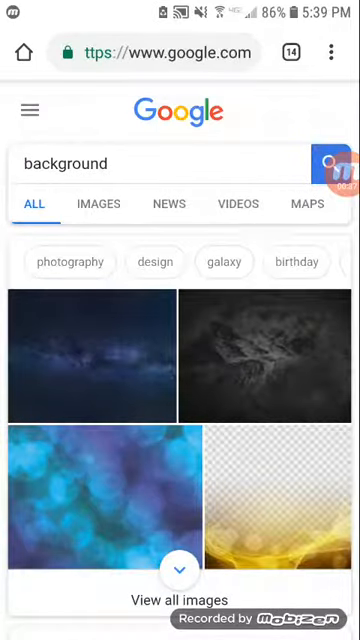
Scroll down through the Google results for 'background'
scroll(down, 3)
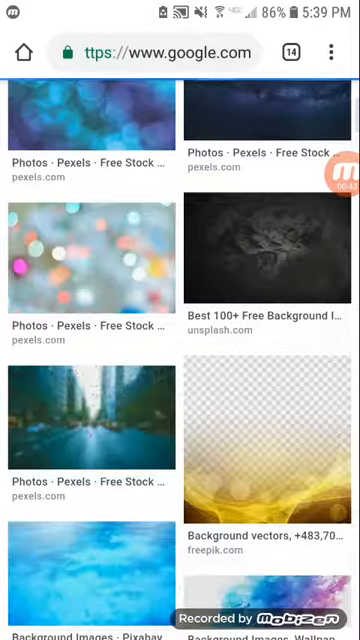
scroll(down, 3)
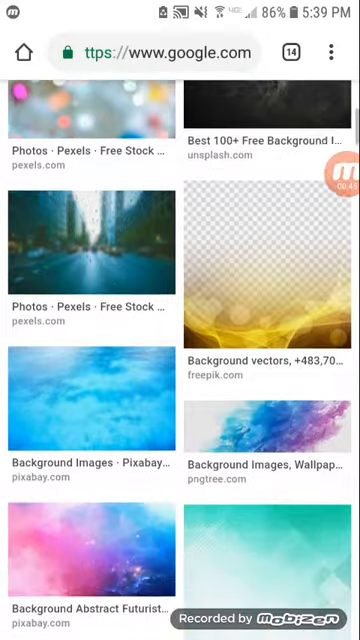
scroll(down, 3)
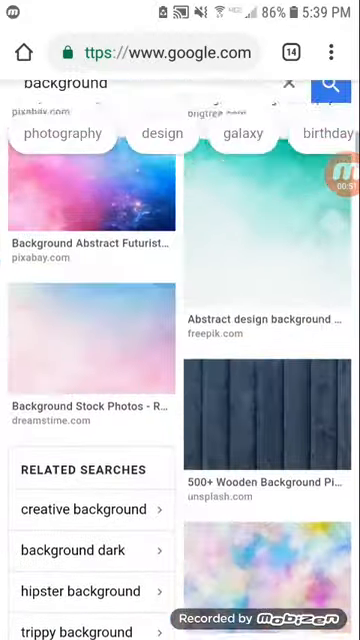
scroll(down, 3)
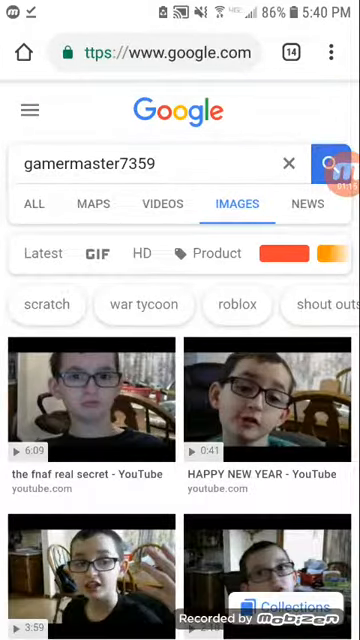
Scroll further down through the username image results
scroll(down, 3)
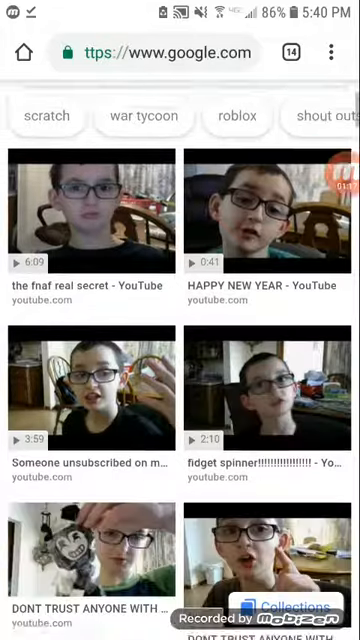
scroll(down, 3)
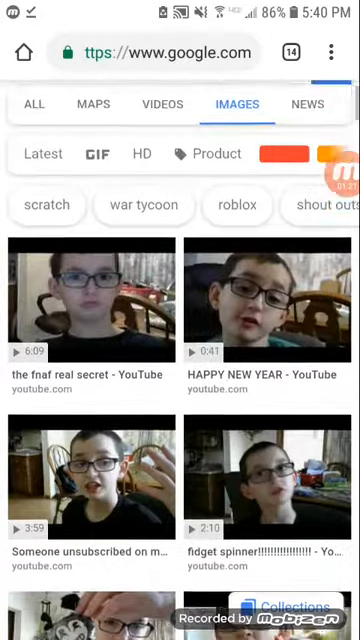
scroll(down, 3)
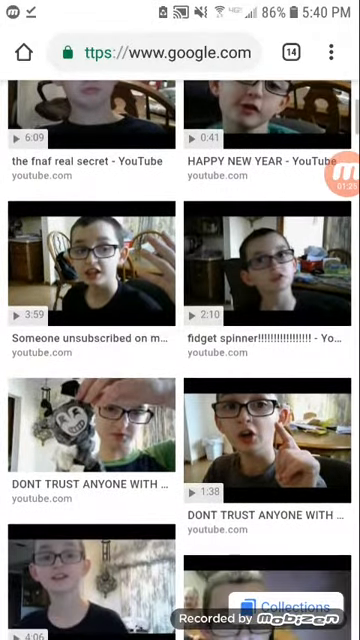
scroll(down, 3)
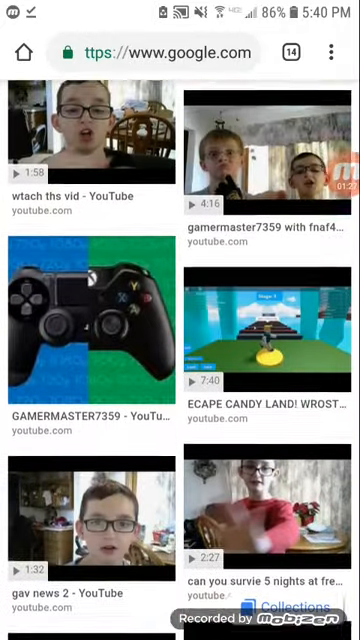
scroll(down, 3)
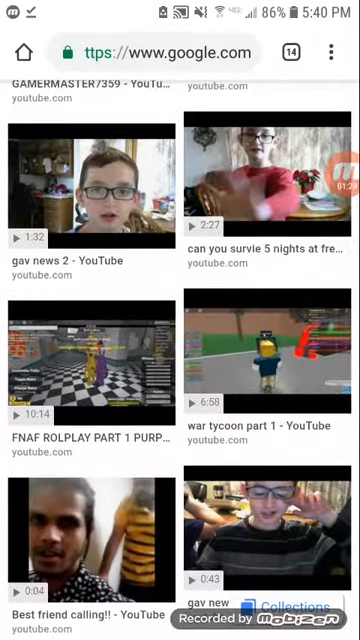
scroll(down, 3)
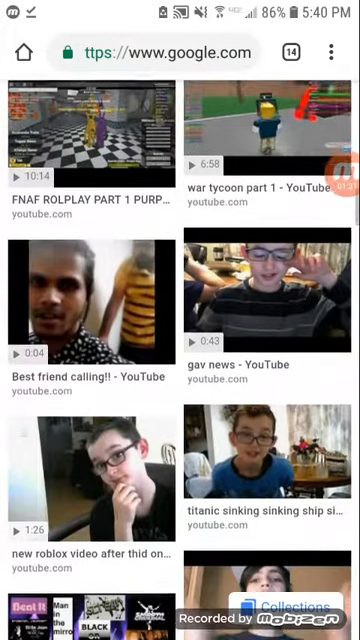
scroll(down, 3)
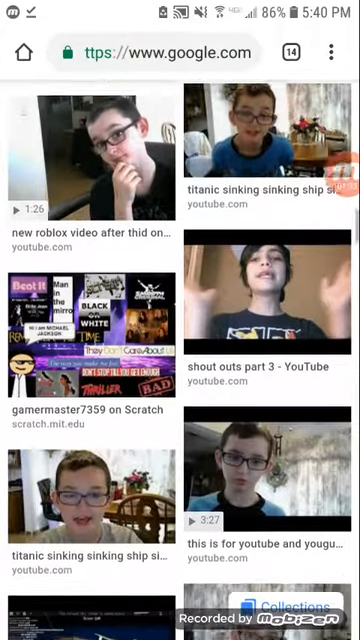
scroll(down, 3)
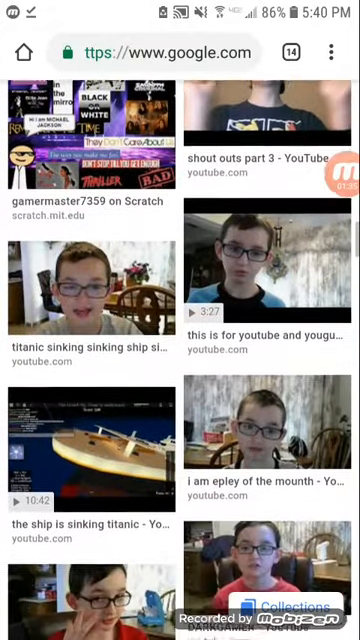
scroll(down, 3)
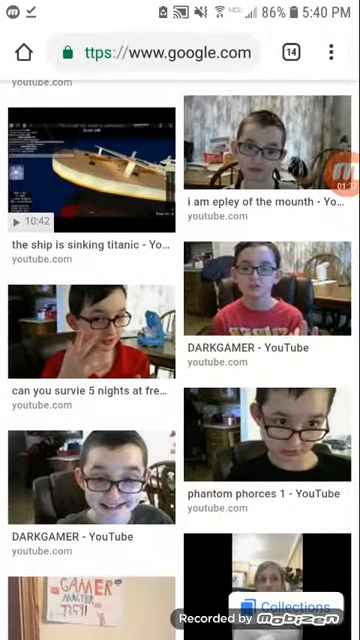
scroll(down, 3)
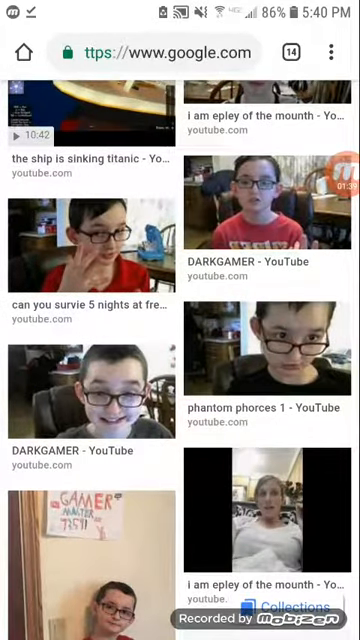
scroll(down, 3)
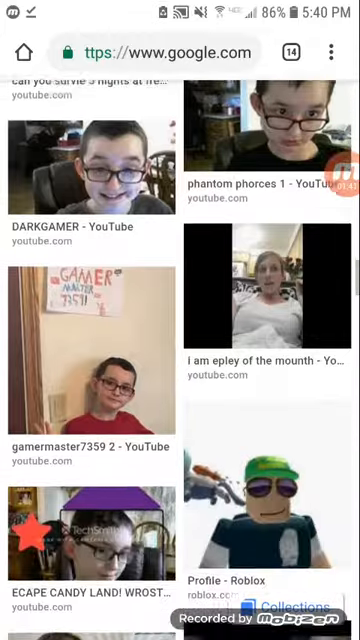
scroll(down, 3)
text(t)
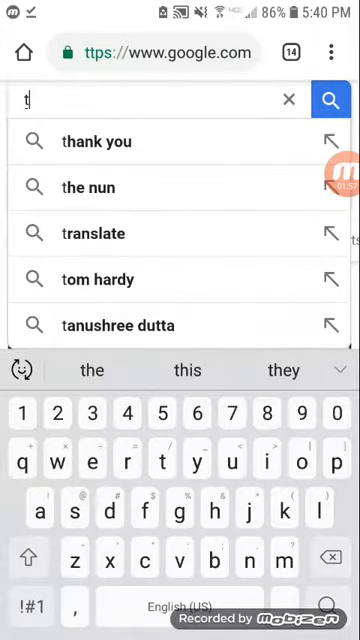
Search Google Images for 'youtube' and browse the logo results
text(youtu)
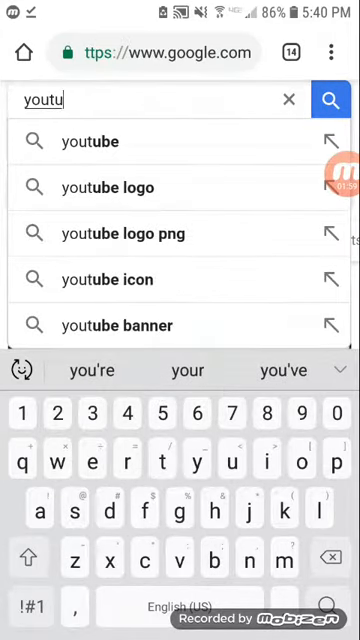
click(330, 99)
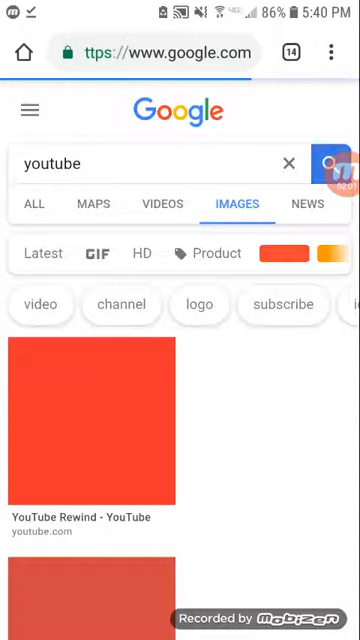
scroll(down, 3)
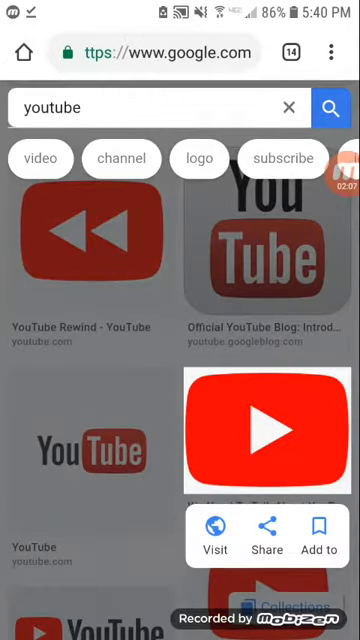
scroll(down, 3)
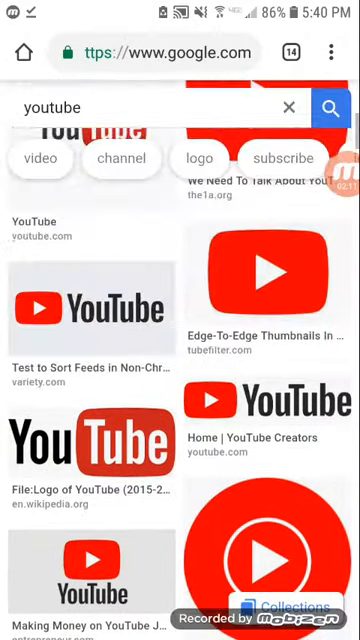
scroll(down, 3)
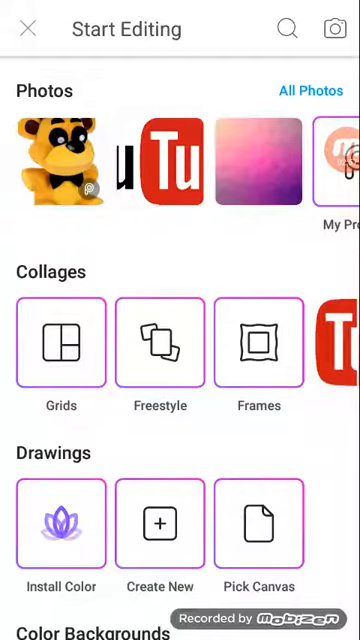
Open the pink-purple gradient photo and add the YouTube logo image onto it
click(311, 91)
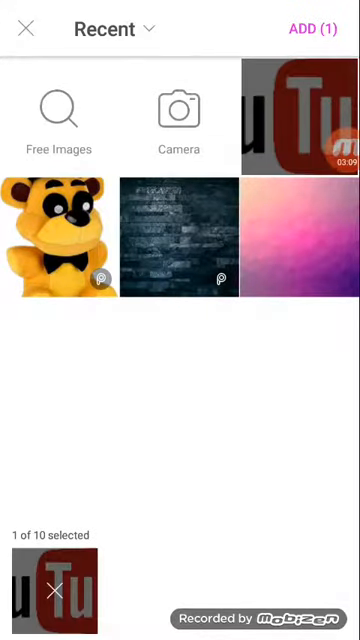
click(311, 28)
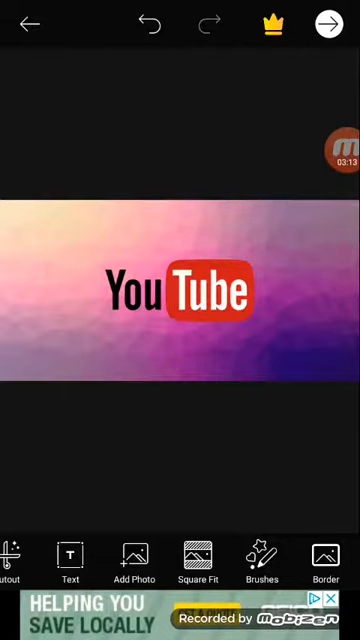
click(135, 557)
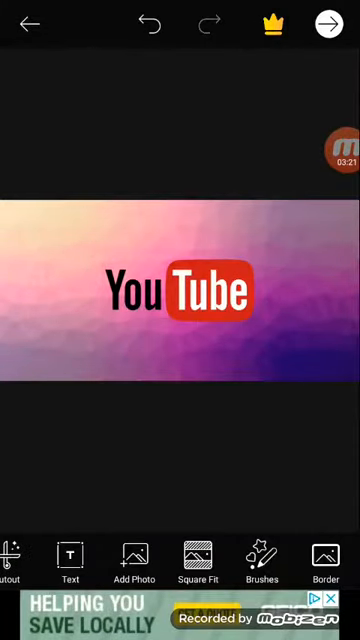
click(133, 557)
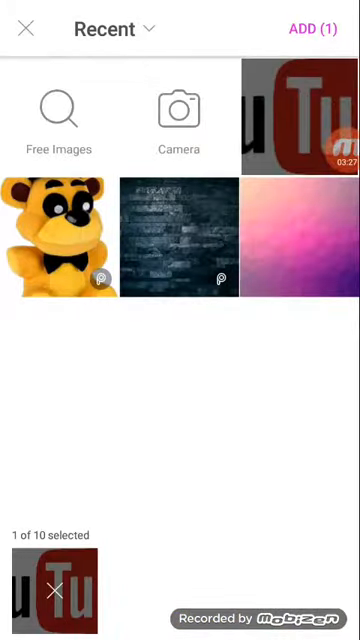
click(311, 28)
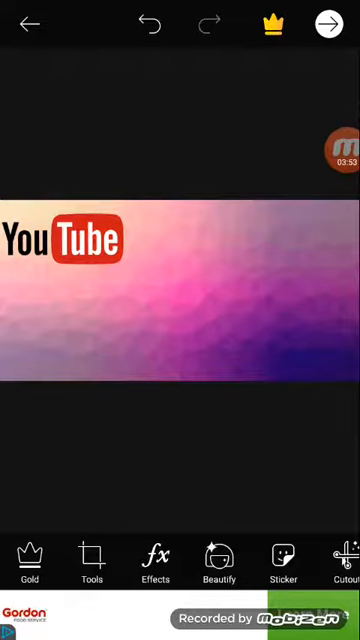
click(91, 562)
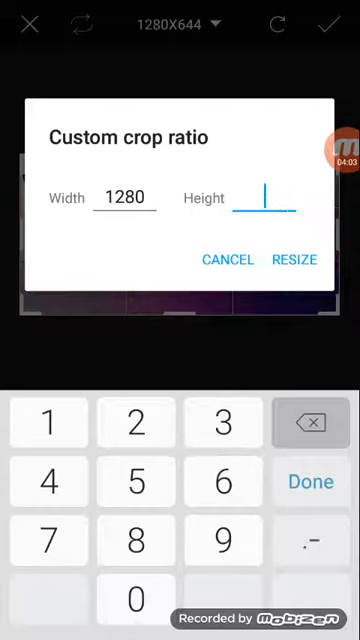
text(720)
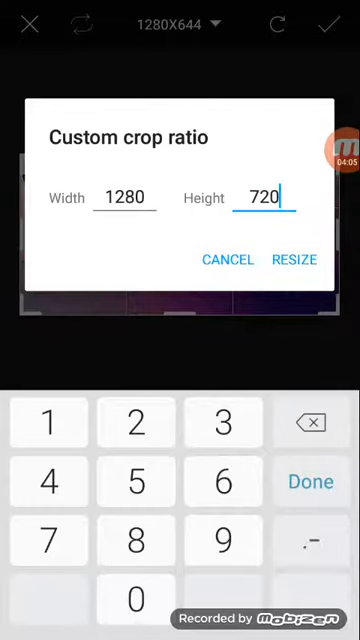
click(292, 231)
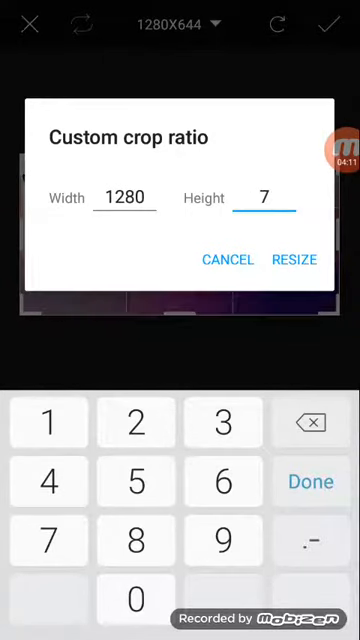
click(315, 422)
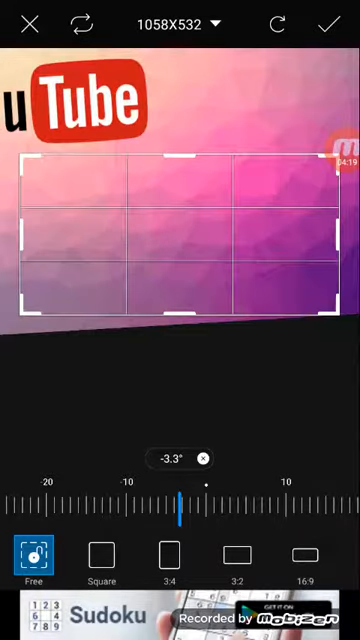
click(28, 23)
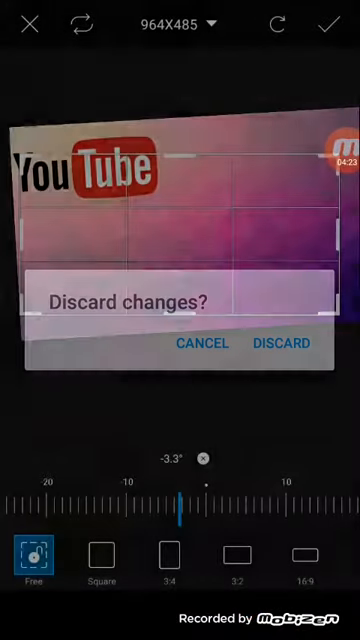
click(281, 343)
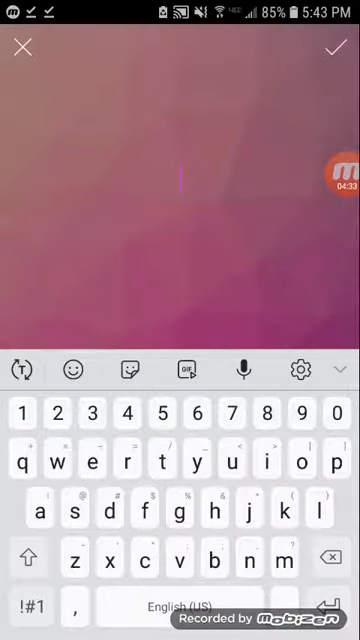
Enter the white 'thumbnail' text below the logo and apply it
text(humbnai)
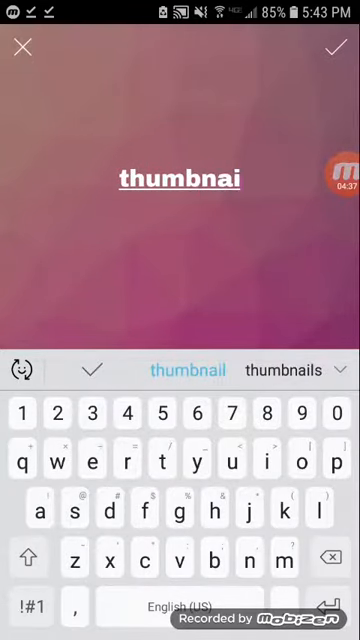
text(l)
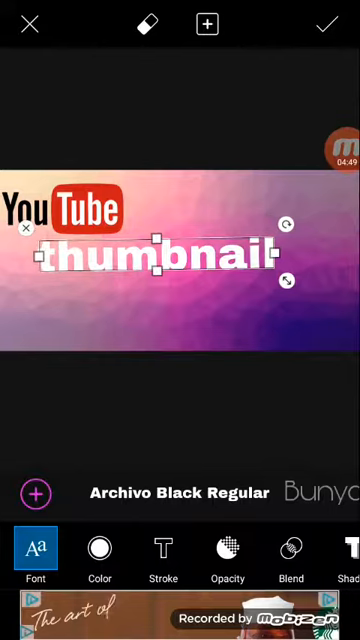
click(332, 22)
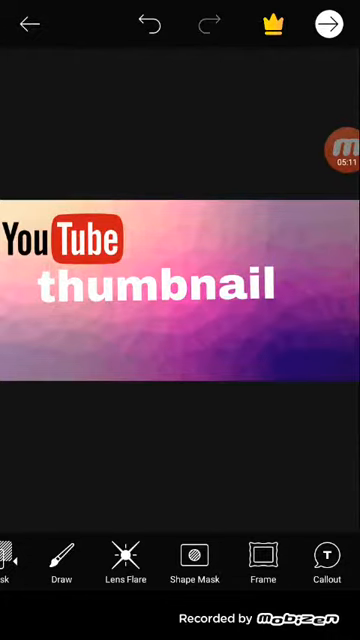
Save the finished thumbnail picture to the device via the Share screen
click(332, 24)
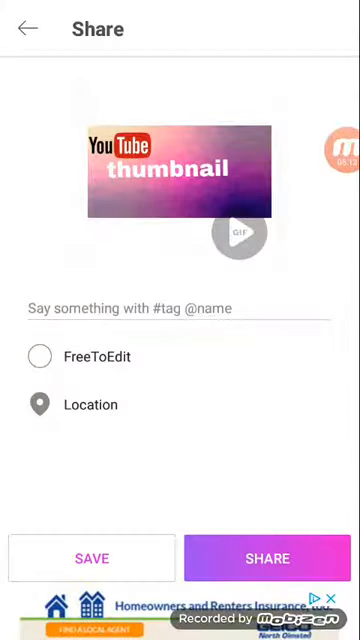
click(265, 558)
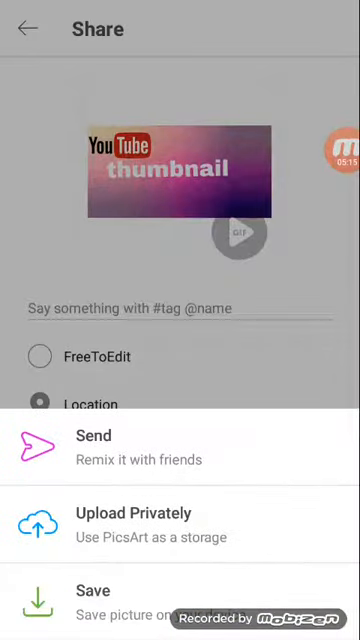
click(94, 590)
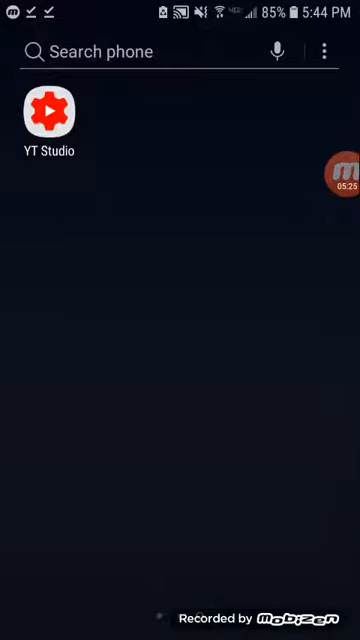
Launch YT Studio and scroll the channel Dashboard's 28-day analytics
click(42, 108)
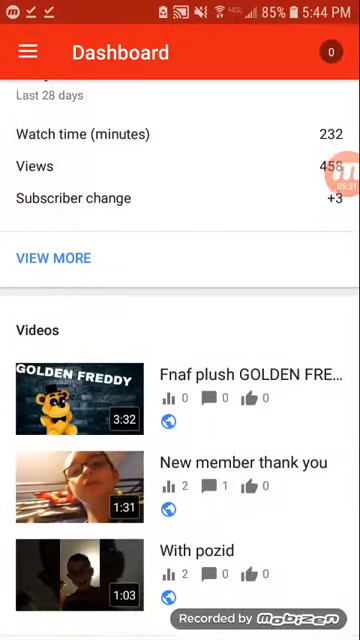
scroll(down, 3)
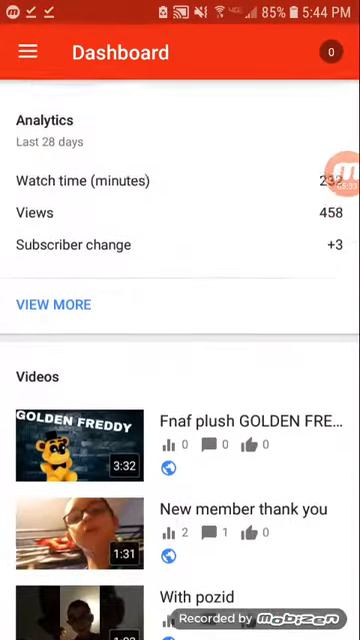
scroll(down, 3)
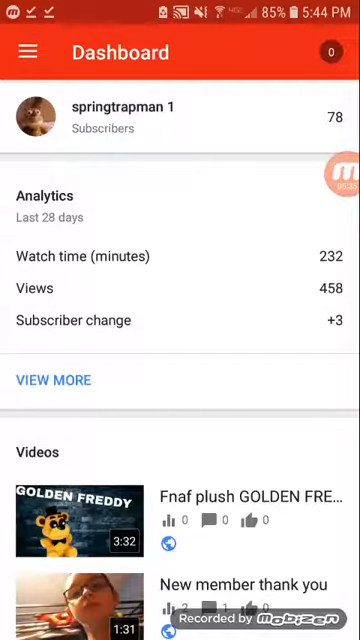